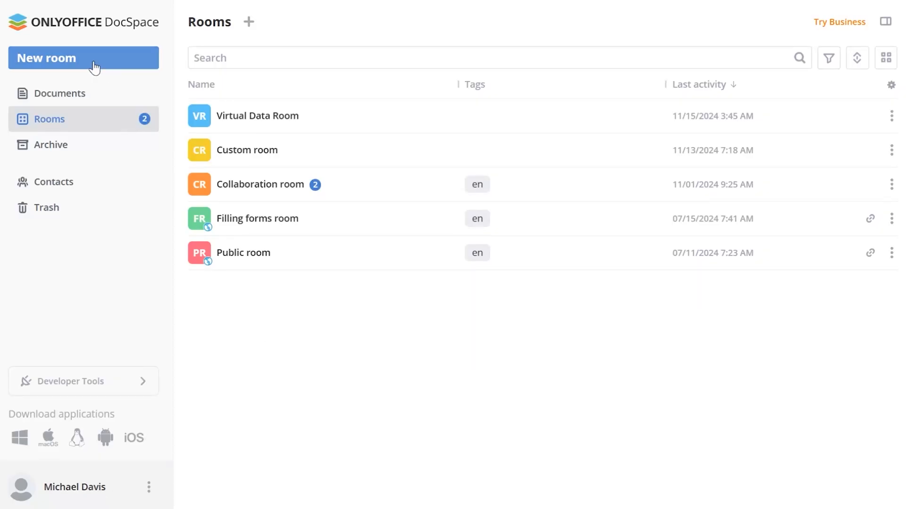
# Step: Start a new Virtual Data Room named 'Real Estate' with tags trade, instructions, samples
pyautogui.click(83, 58)
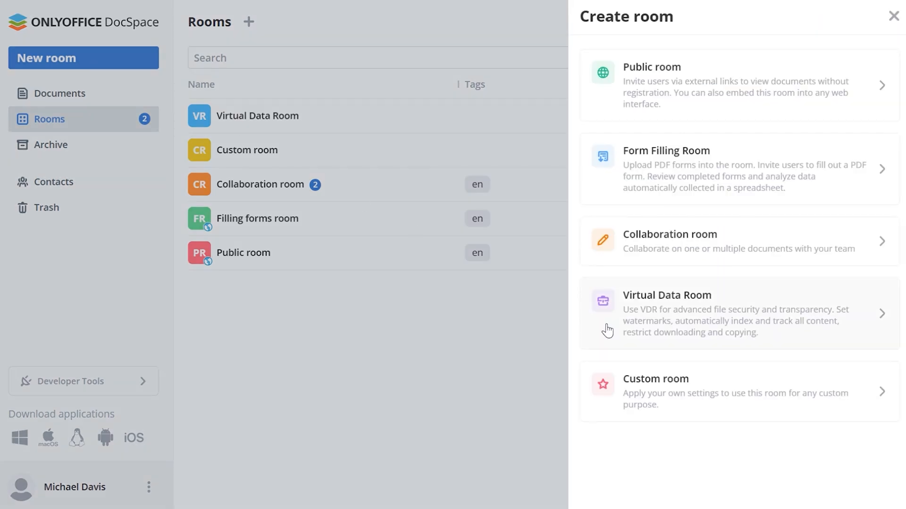
pyautogui.click(738, 314)
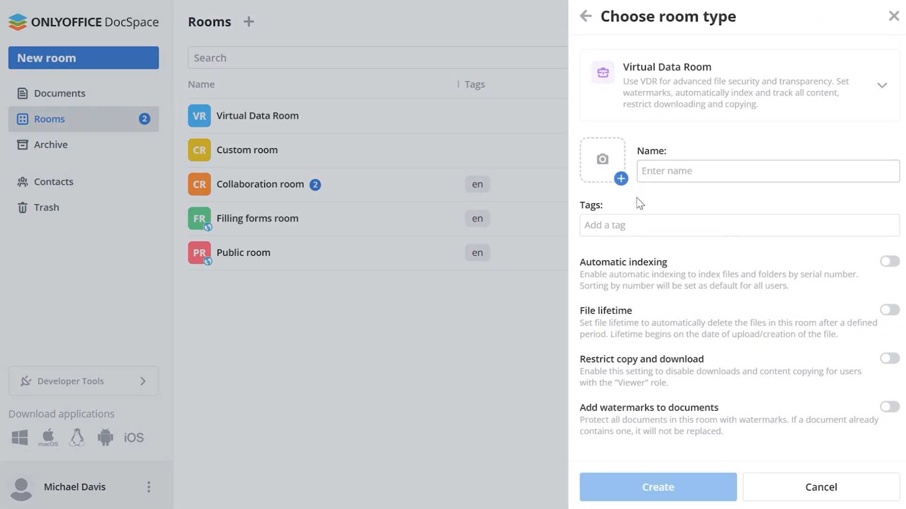
pyautogui.write('Real Estate')
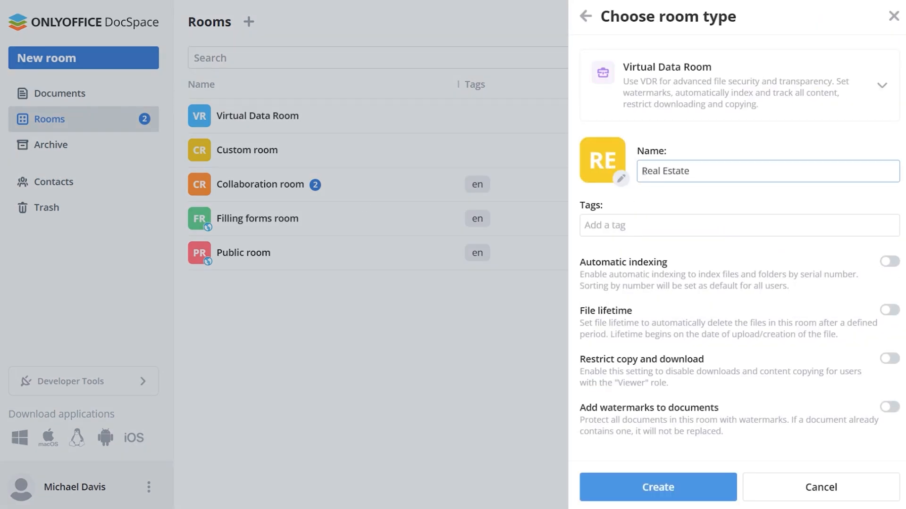
pyautogui.write('instructi')
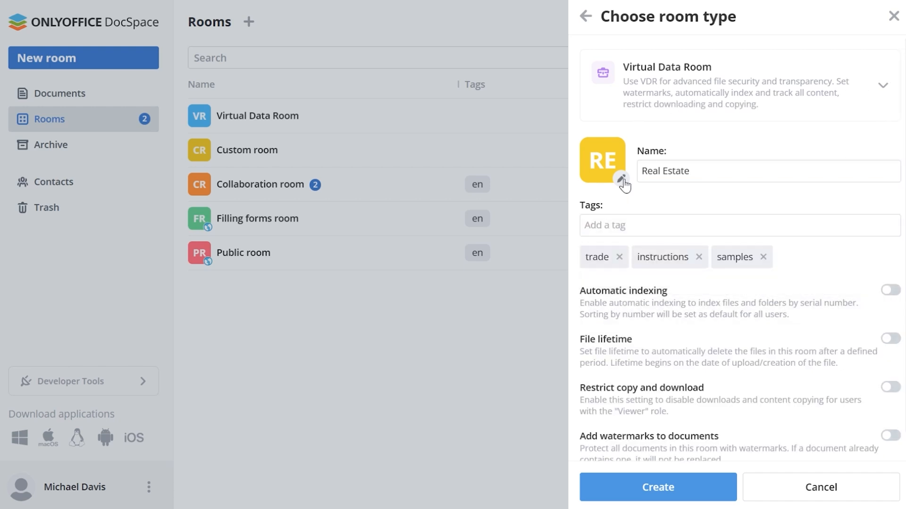
# Step: Set the house picture as the room's cover image
pyautogui.click(624, 183)
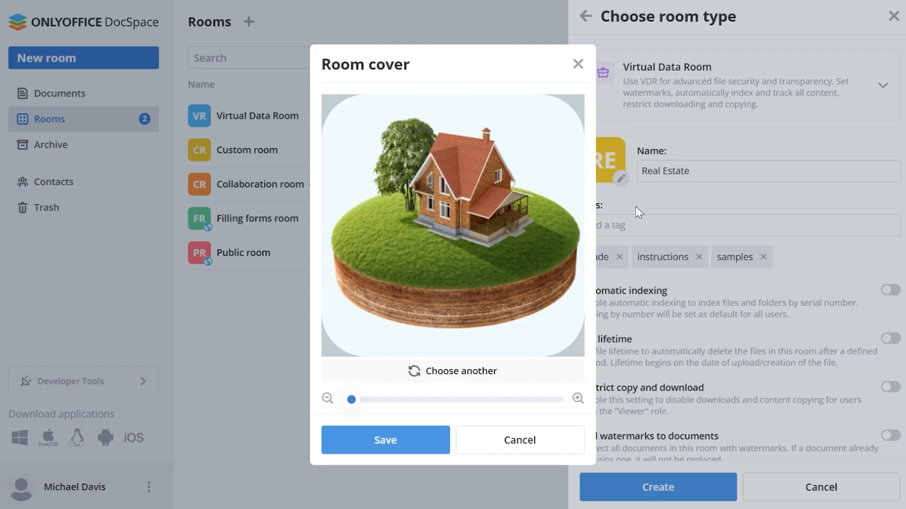
pyautogui.click(386, 440)
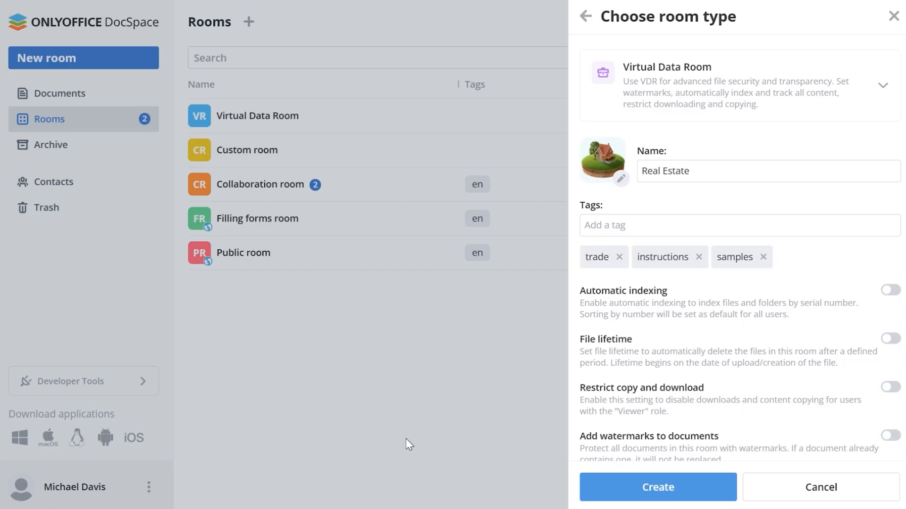
# Step: Enable automatic indexing and file lifetime, trashing files older than 3 months
pyautogui.click(890, 289)
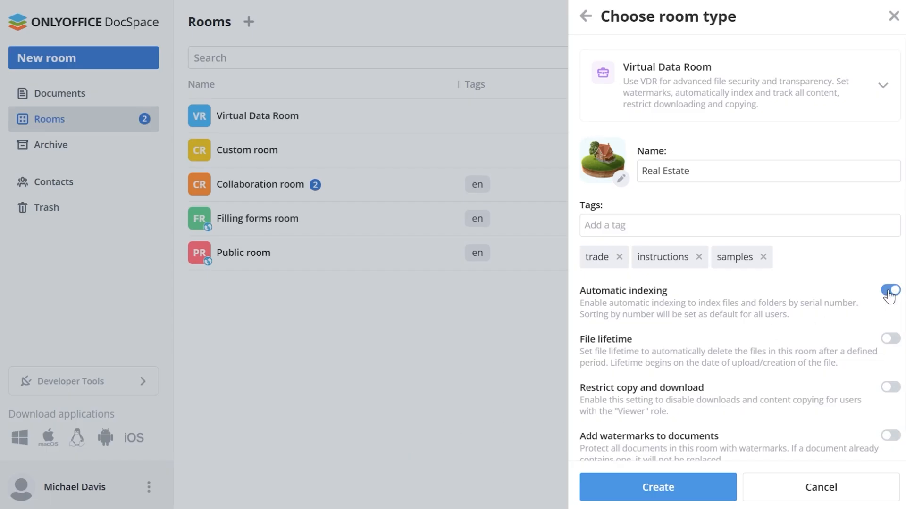
pyautogui.click(890, 338)
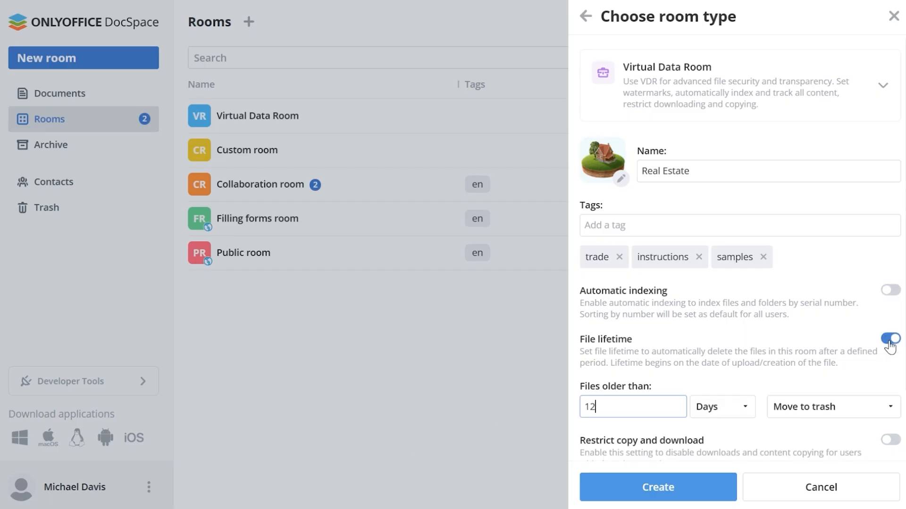
pyautogui.write('3')
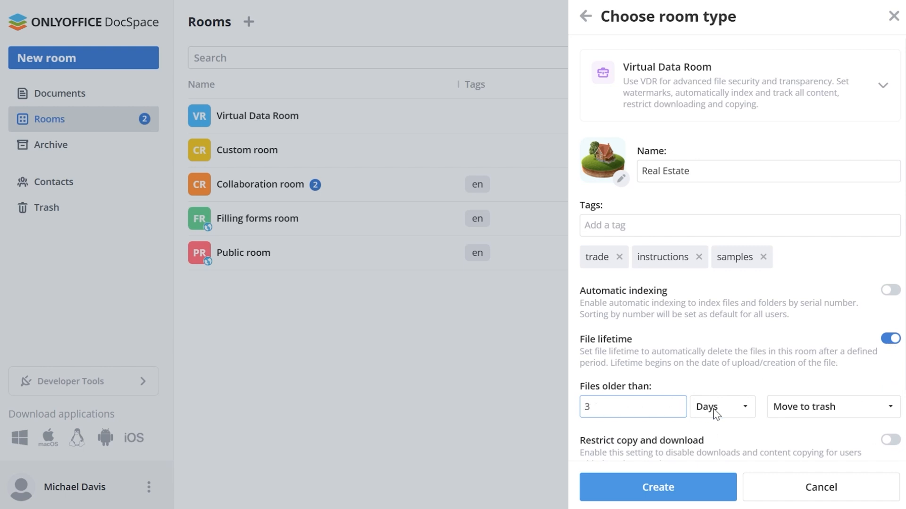
pyautogui.click(720, 407)
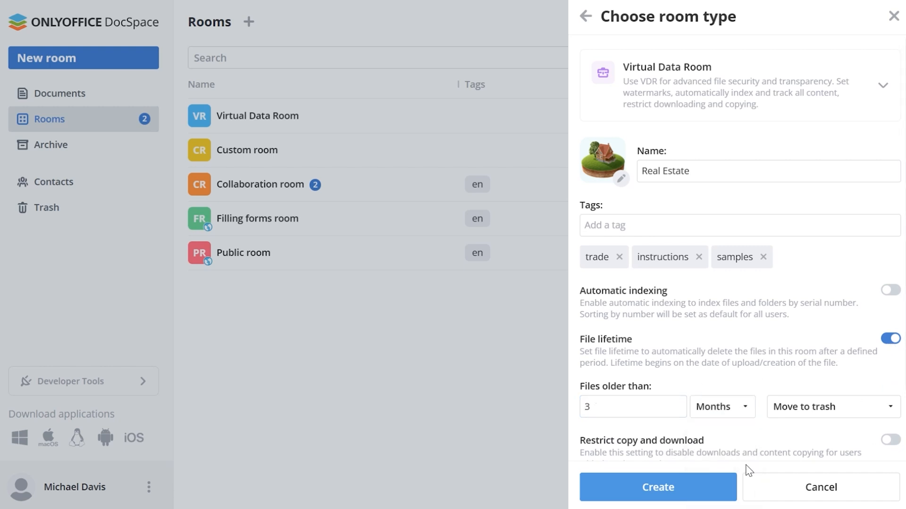
pyautogui.scroll(-3)
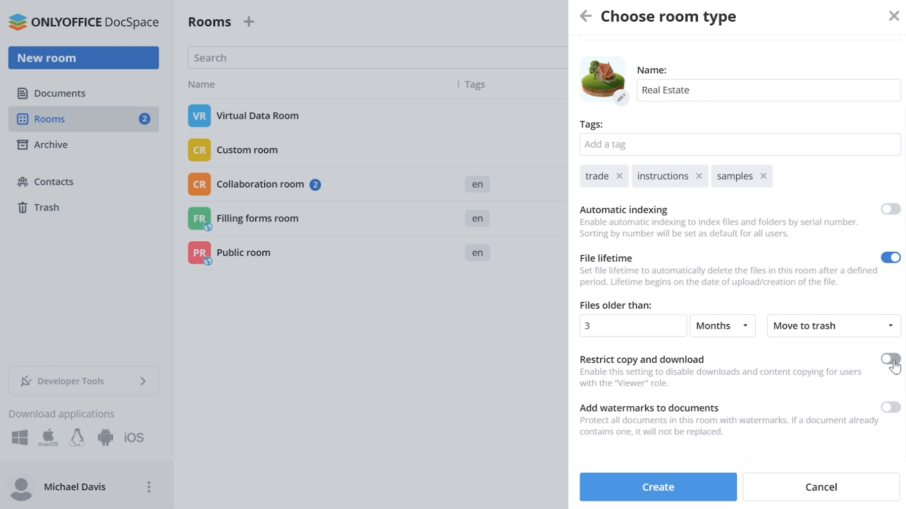
# Step: Enable diagonal viewer-info watermarks with User Name and create the Real Estate room
pyautogui.click(889, 407)
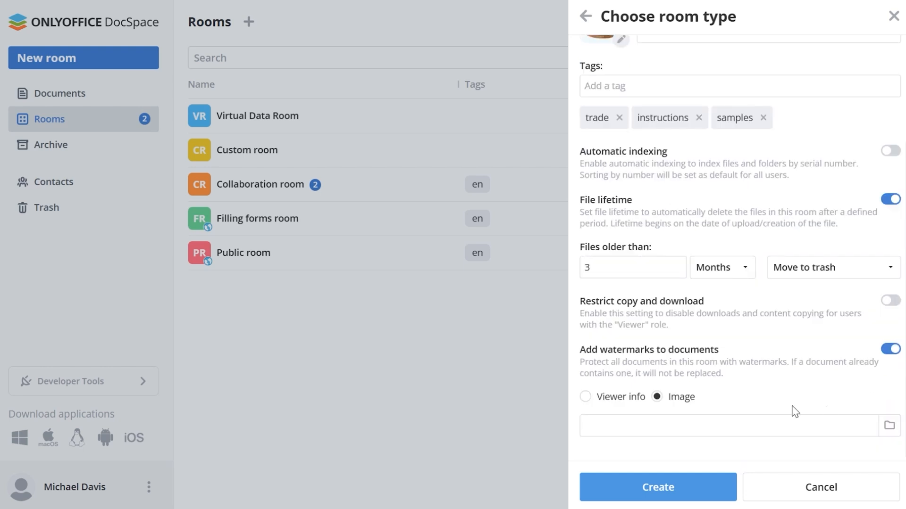
pyautogui.click(584, 397)
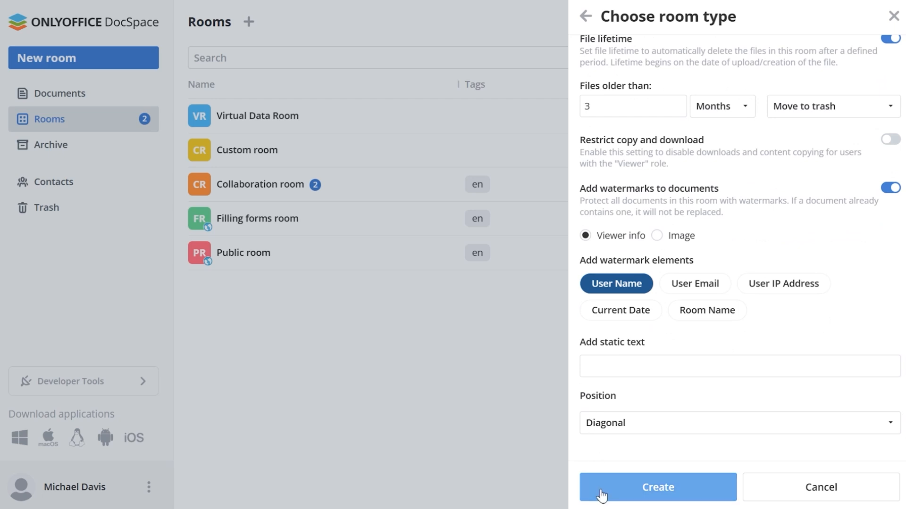
pyautogui.click(659, 487)
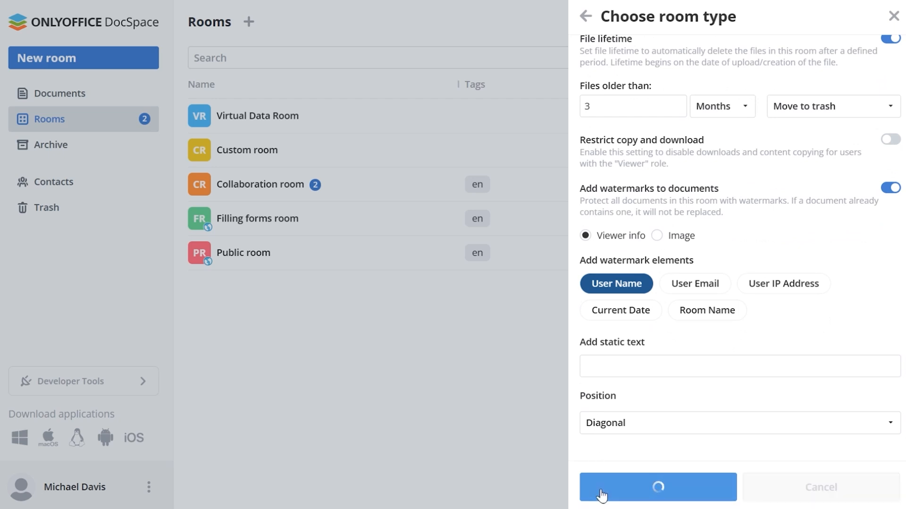
# Step: Move Rent ledger form, Purchase Agreement form and License to Trash
pyautogui.click(657, 487)
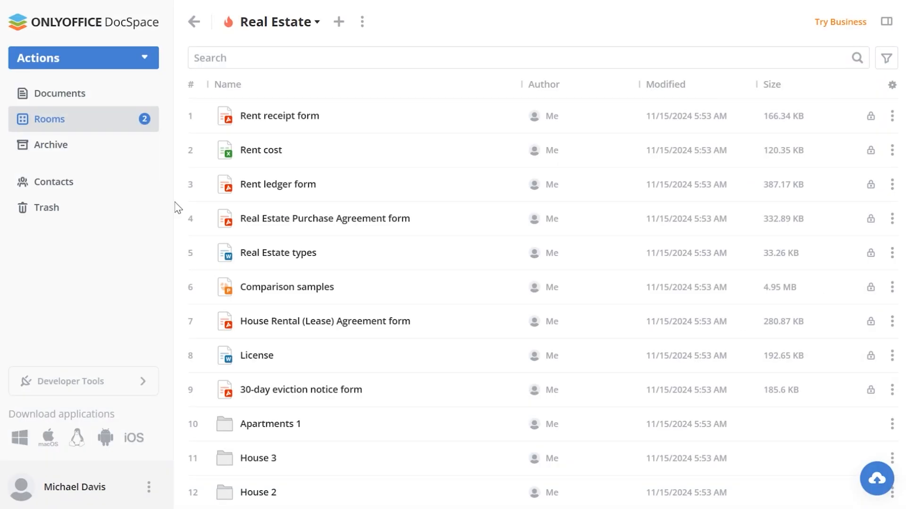
pyautogui.moveTo(277, 185)
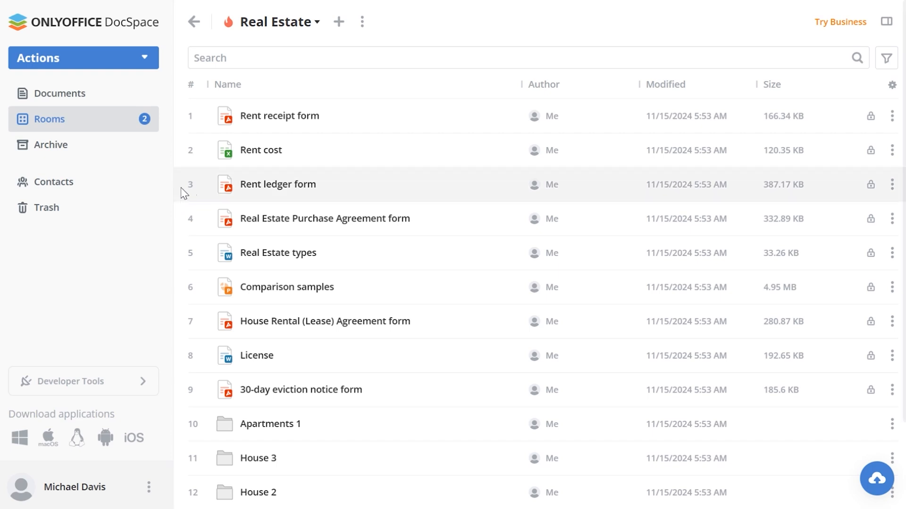
pyautogui.click(225, 221)
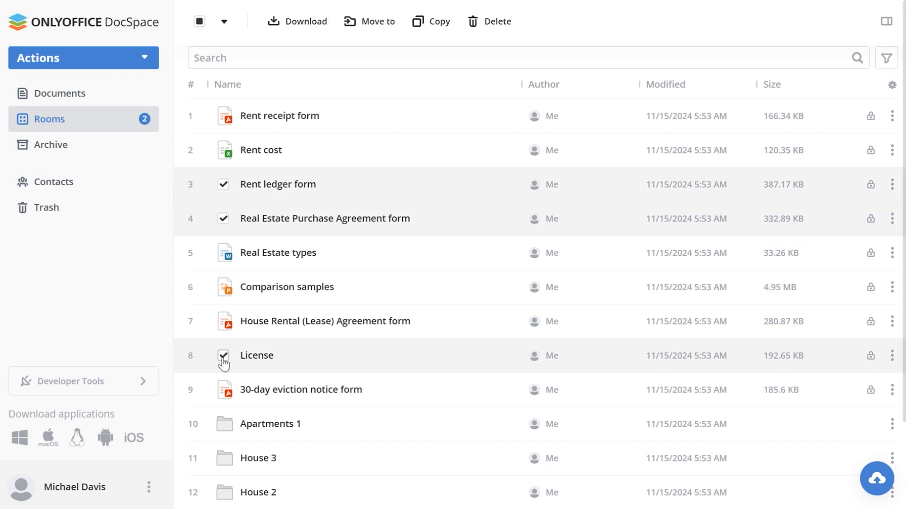
pyautogui.click(497, 21)
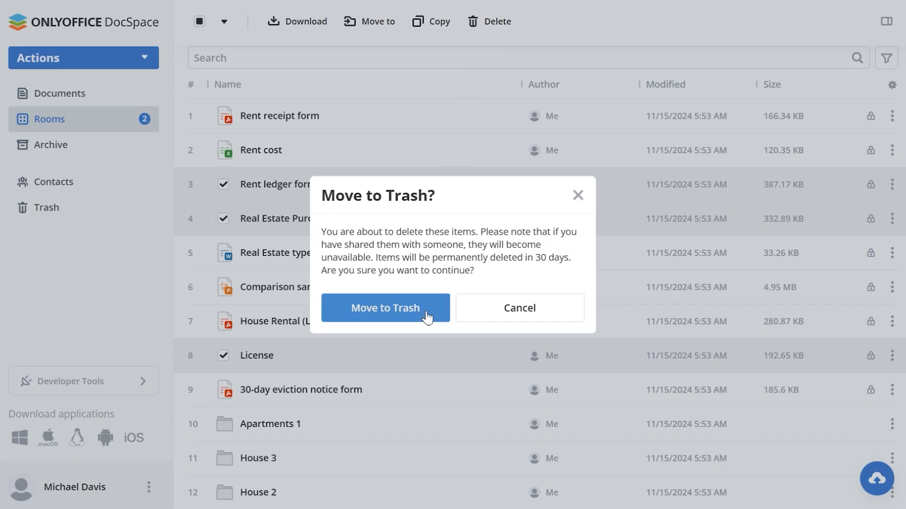
pyautogui.click(385, 308)
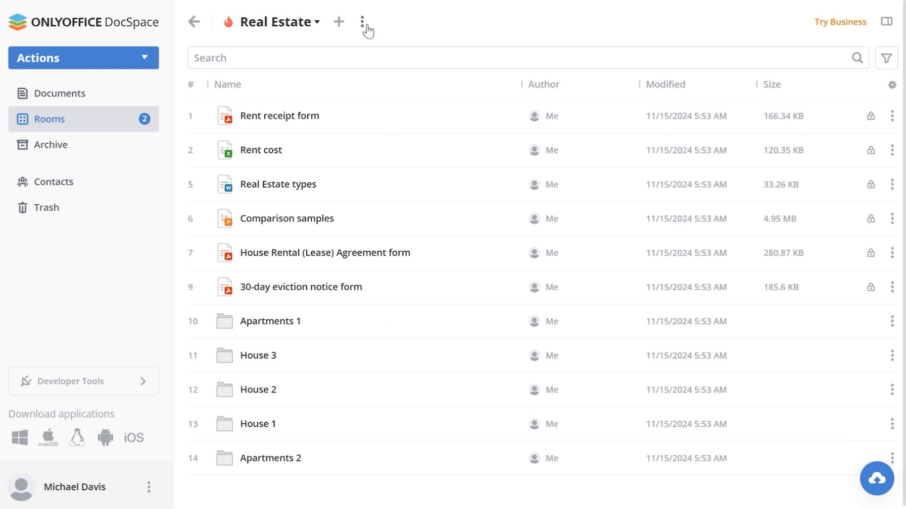
# Step: Reorder the room index to renumber items 1 to 11 without gaps
pyautogui.click(364, 22)
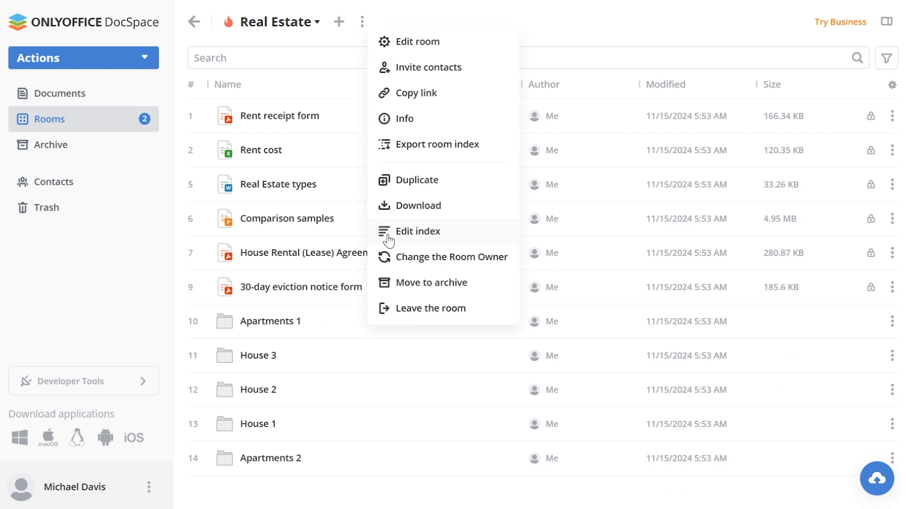
pyautogui.click(417, 231)
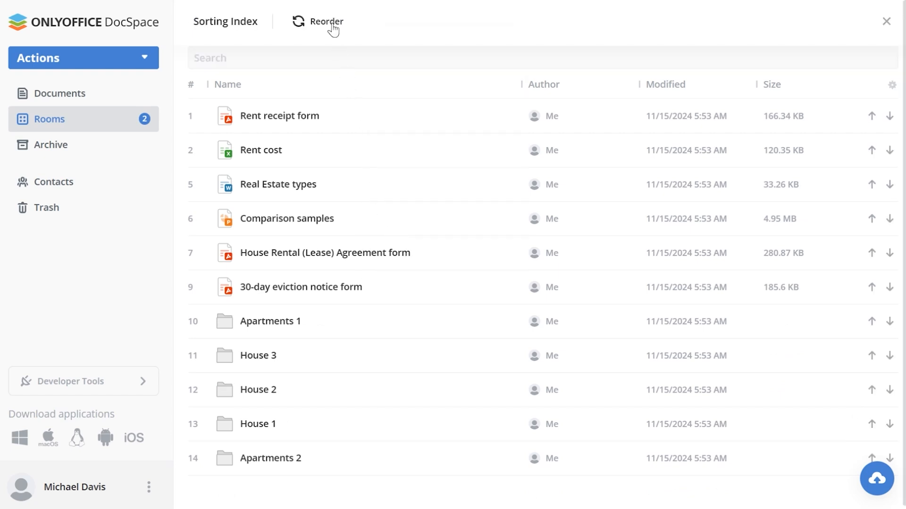
pyautogui.click(318, 21)
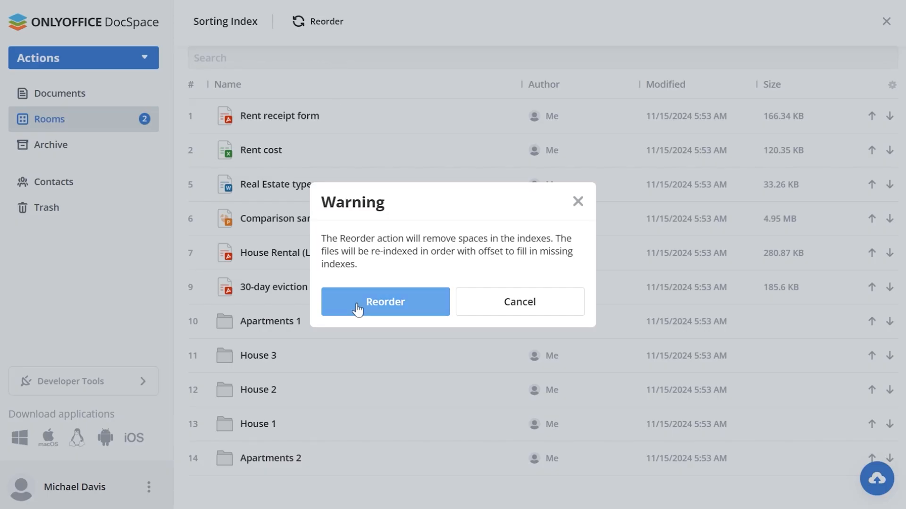
pyautogui.click(385, 302)
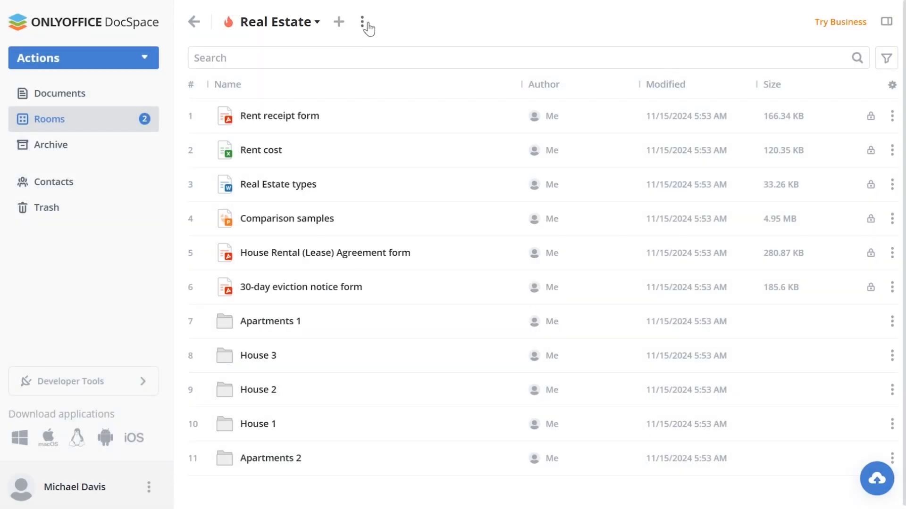
# Step: Export the room index as Real Estate_index.xlsx to Documents
pyautogui.click(364, 22)
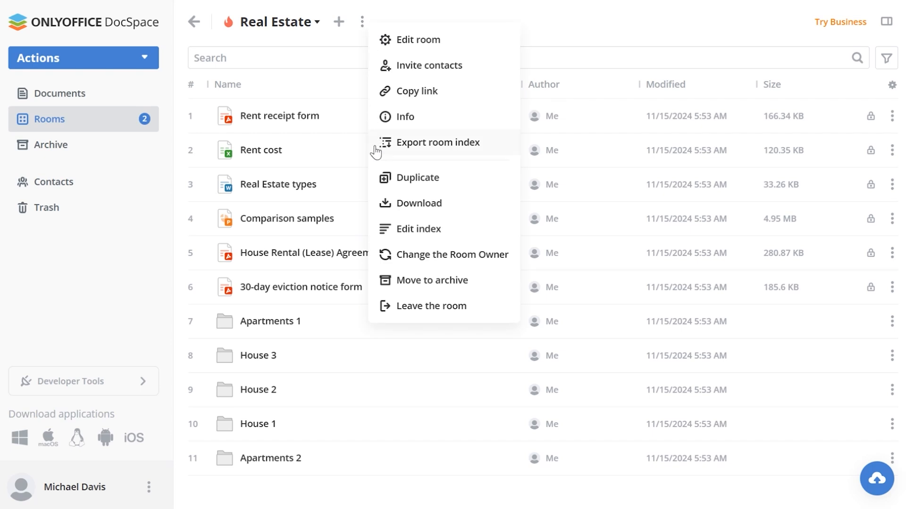
pyautogui.click(437, 142)
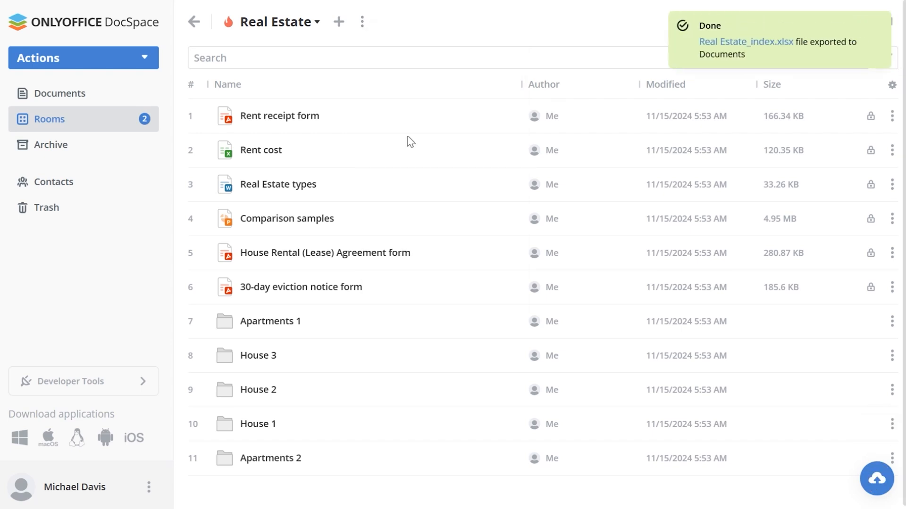
pyautogui.moveTo(713, 49)
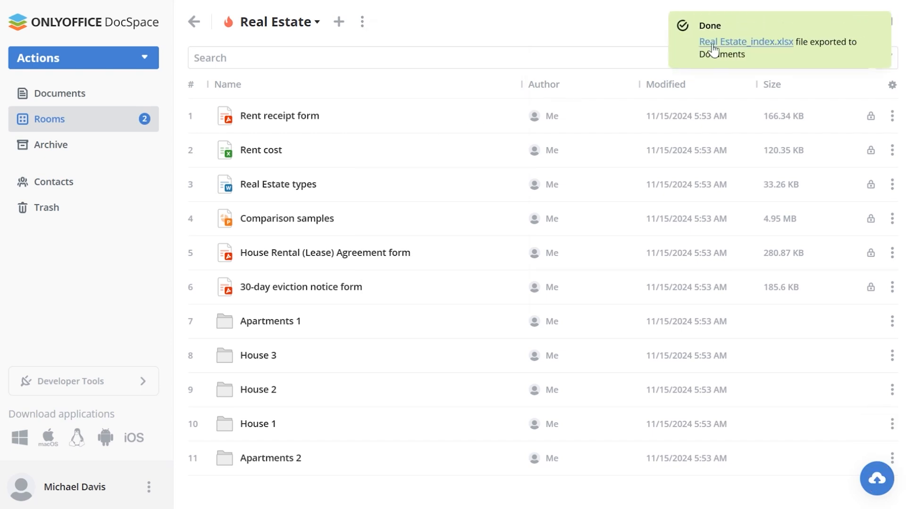
# Step: Open the Real Estate types document at its 'What does real estate mean?' page
pyautogui.click(745, 42)
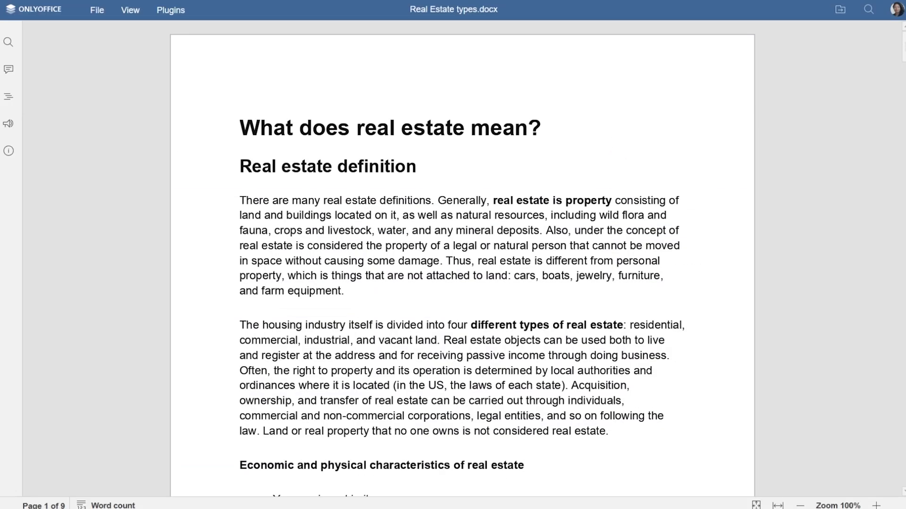
pyautogui.click(96, 9)
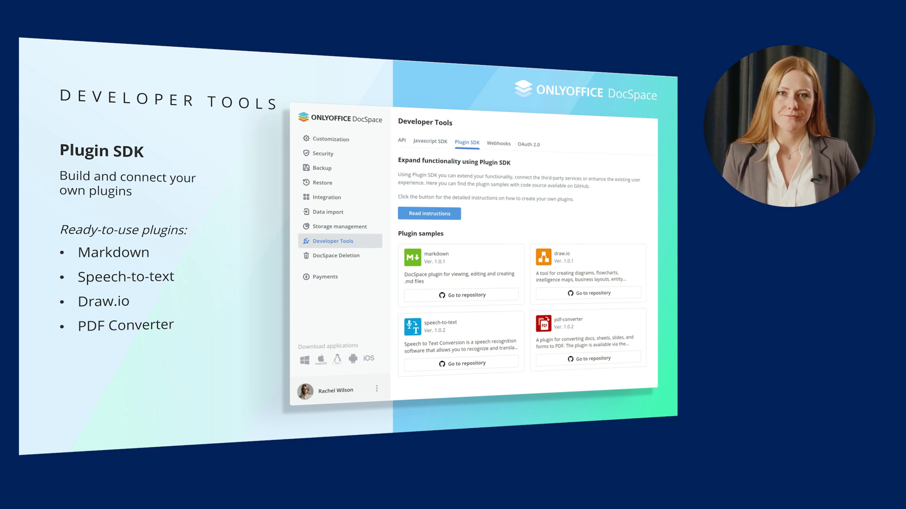
# Step: Advance to the Webhooks slide of Developer Tools with one webhook configured
pyautogui.click(498, 143)
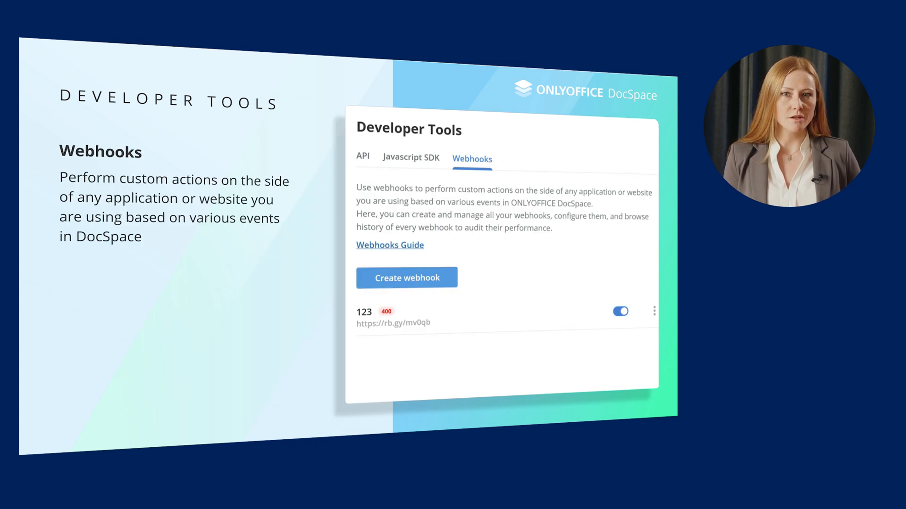